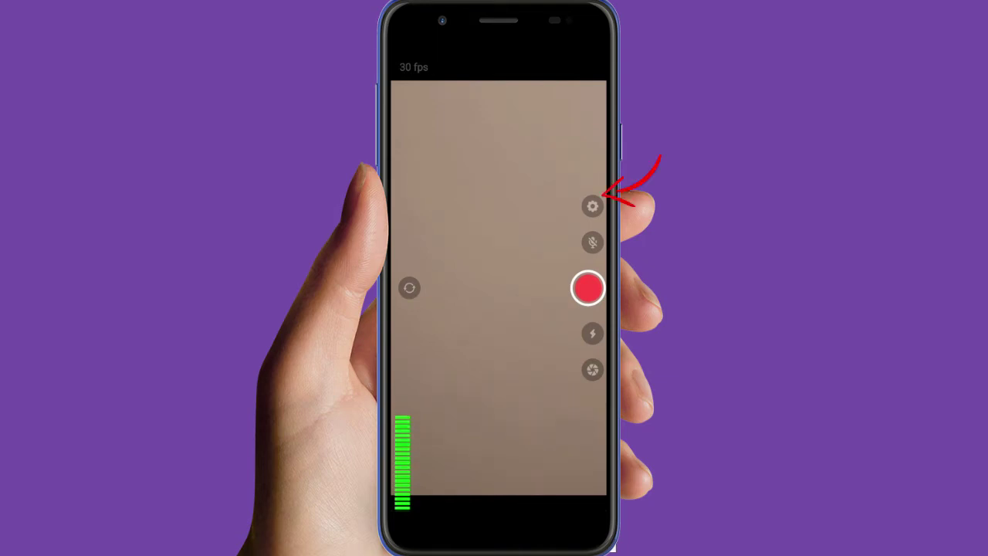
Reach the Connections list from settings and start a blank New outgoing connection form.
click(592, 243)
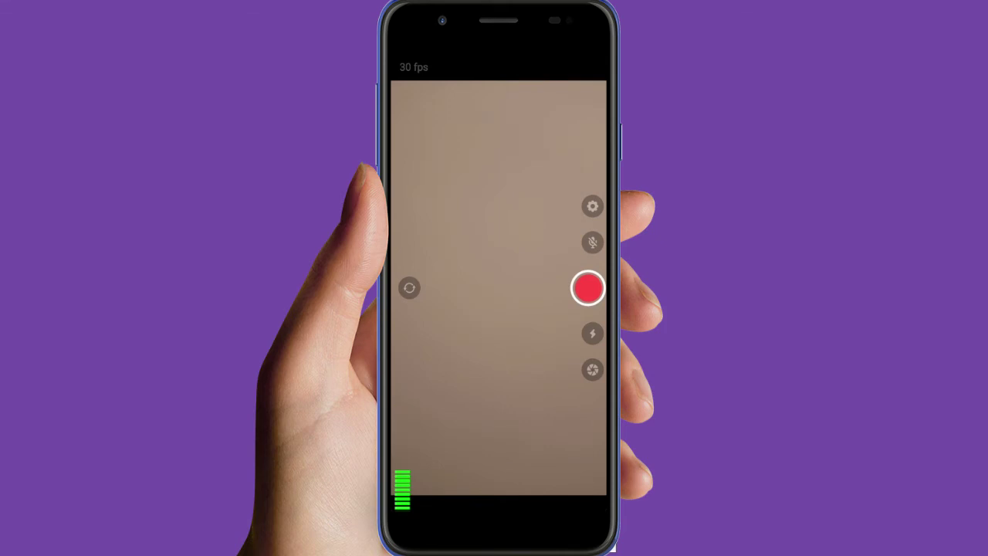
click(591, 207)
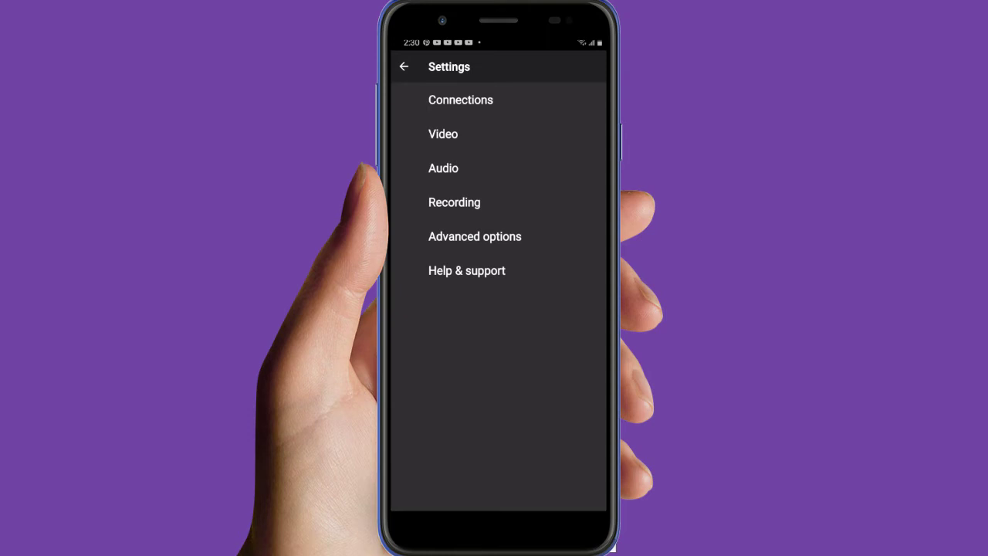
click(460, 99)
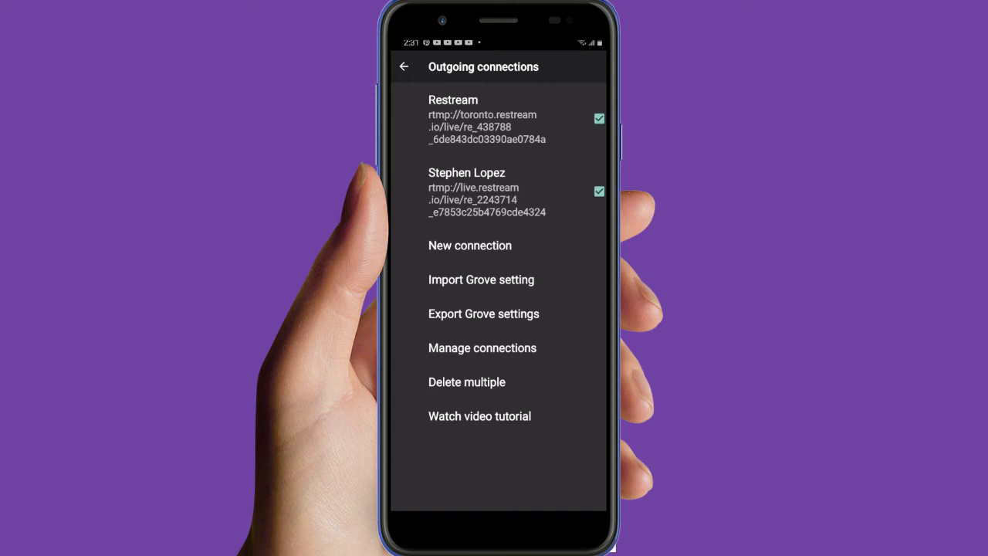
click(469, 245)
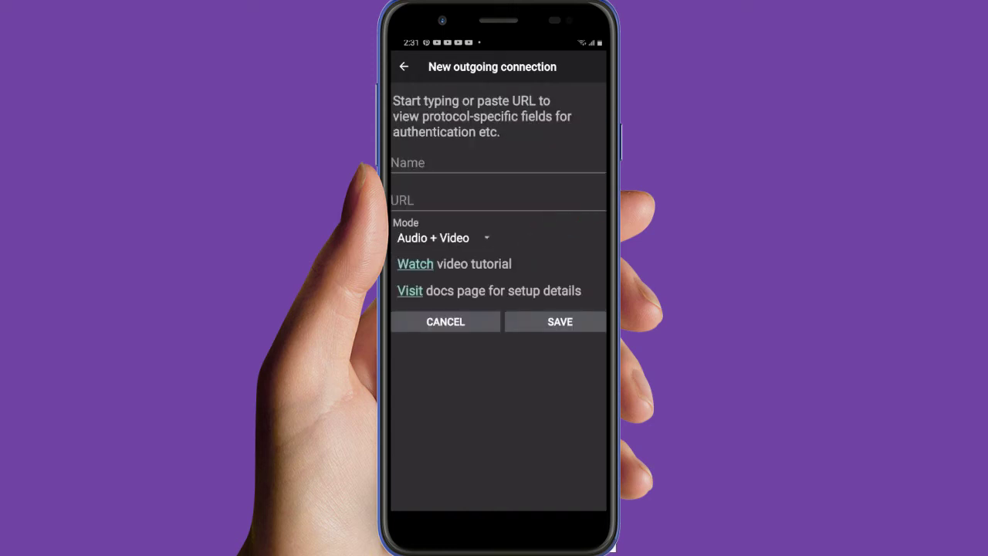